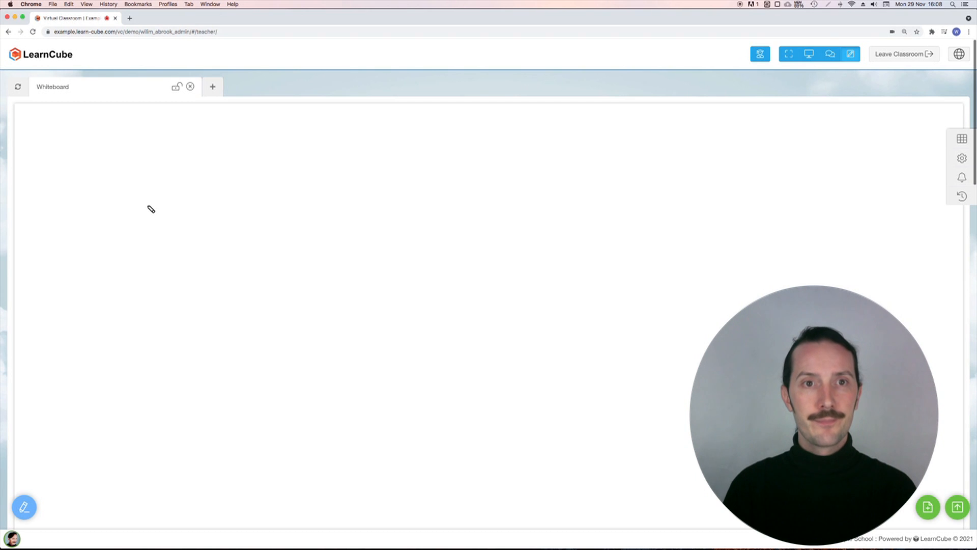
Step: Draw a short green stroke, then add the word 'text', enlarge it and delete it
{"action": "left_click_drag", "start_coordinate": [147, 205], "coordinate": [261, 201]}
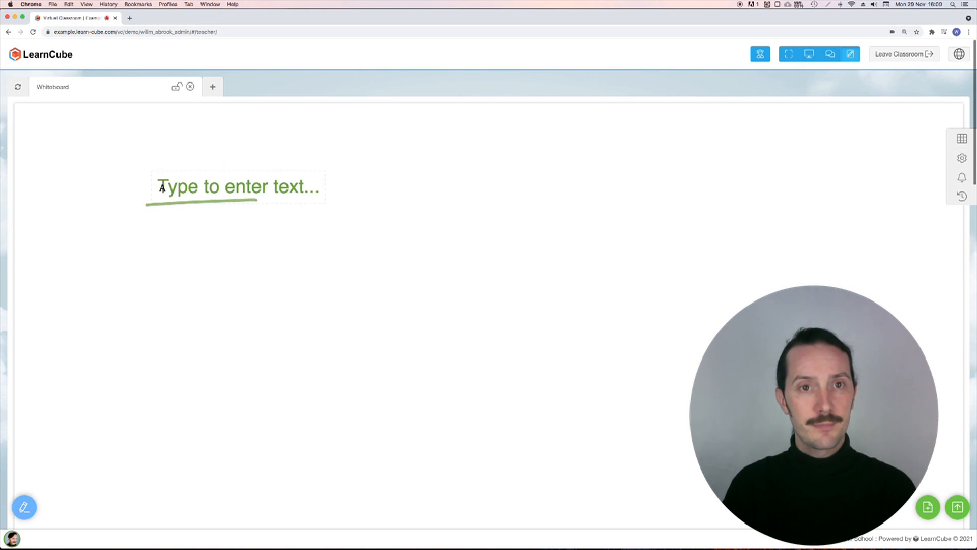
{"action": "type", "text": "text"}
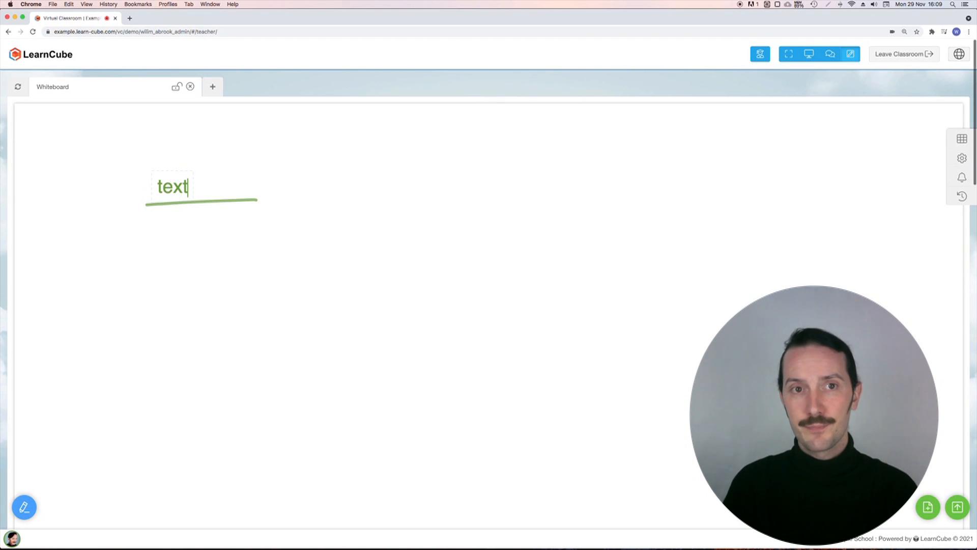
{"action": "left_click", "coordinate": [172, 186]}
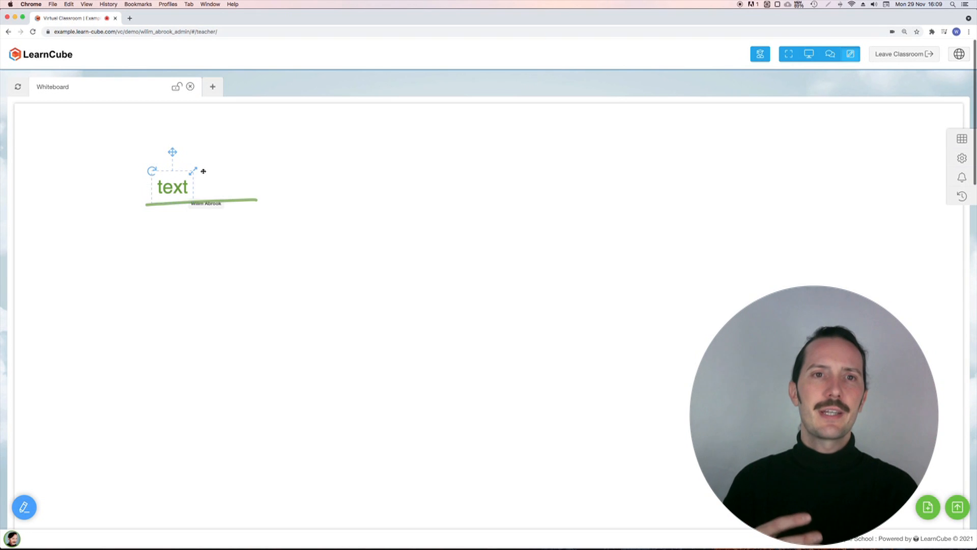
{"action": "left_click_drag", "start_coordinate": [173, 186], "coordinate": [200, 173]}
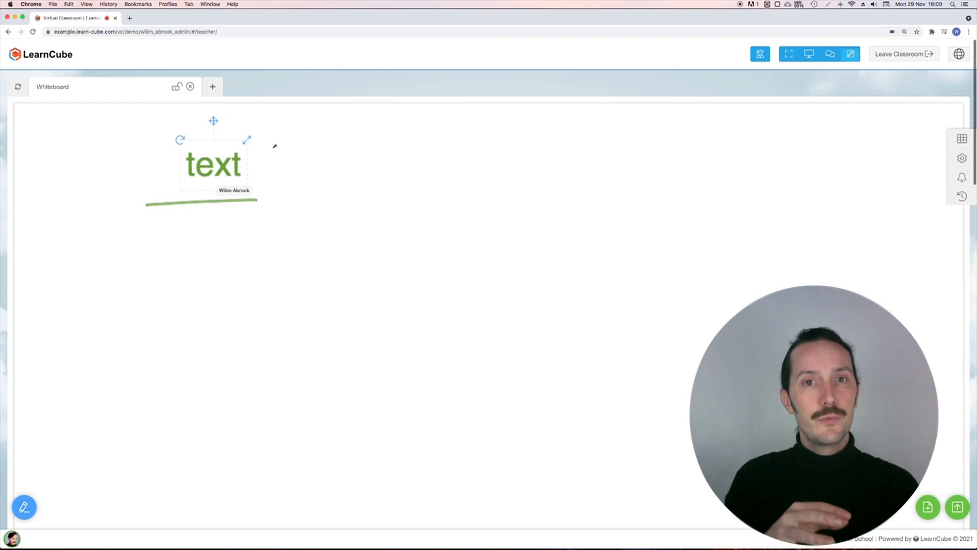
{"action": "key", "text": "delete"}
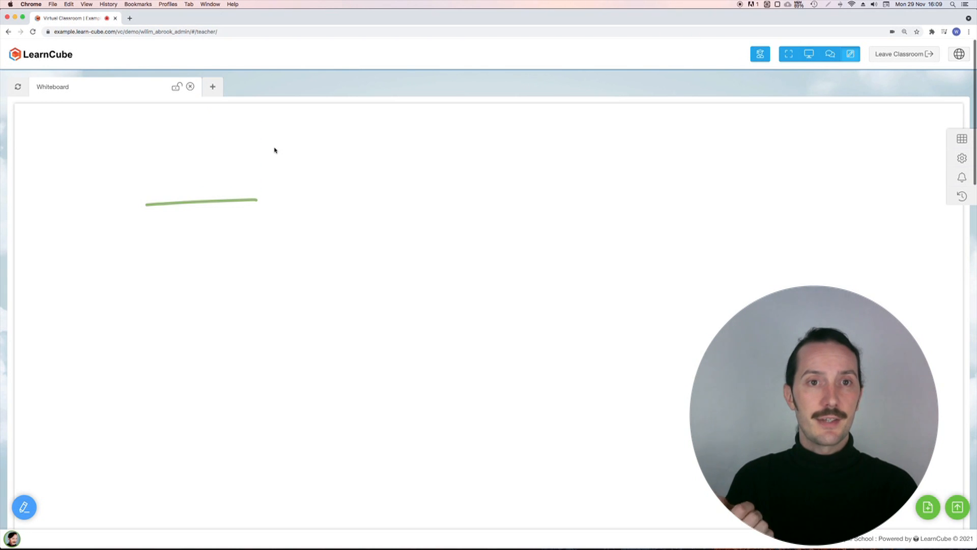
{"action": "mouse_move", "coordinate": [25, 507]}
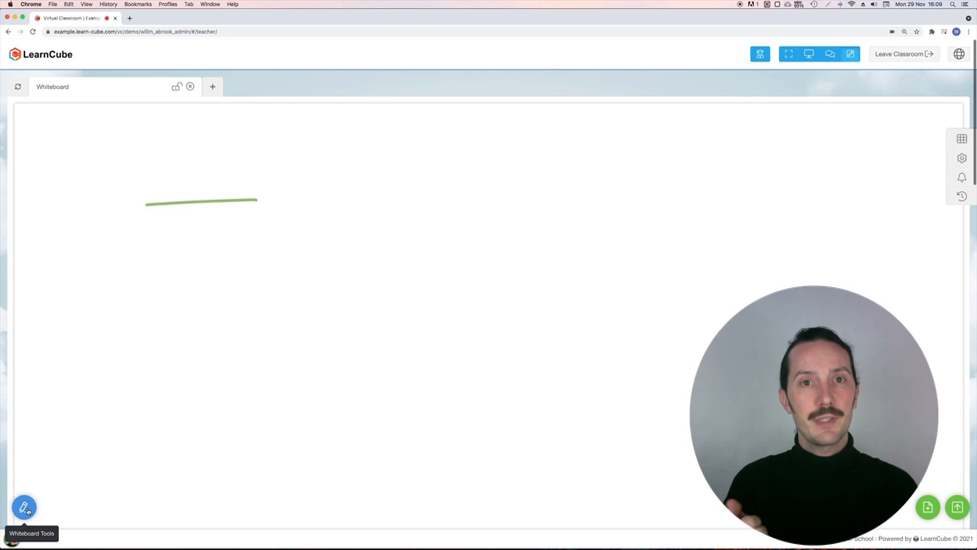
Step: Set the whiteboard drawing colour to blue from the tools' colour palette
{"action": "left_click", "coordinate": [25, 507]}
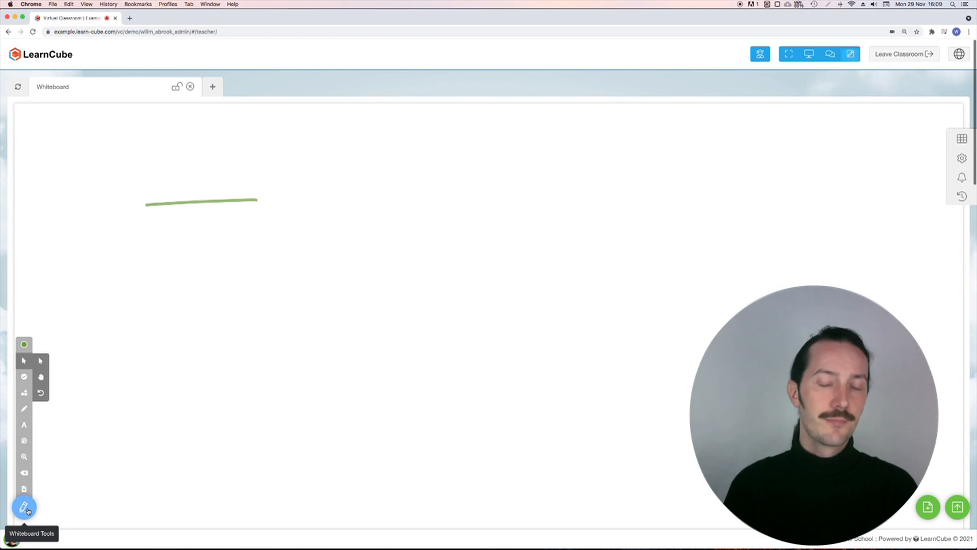
{"action": "left_click", "coordinate": [24, 345]}
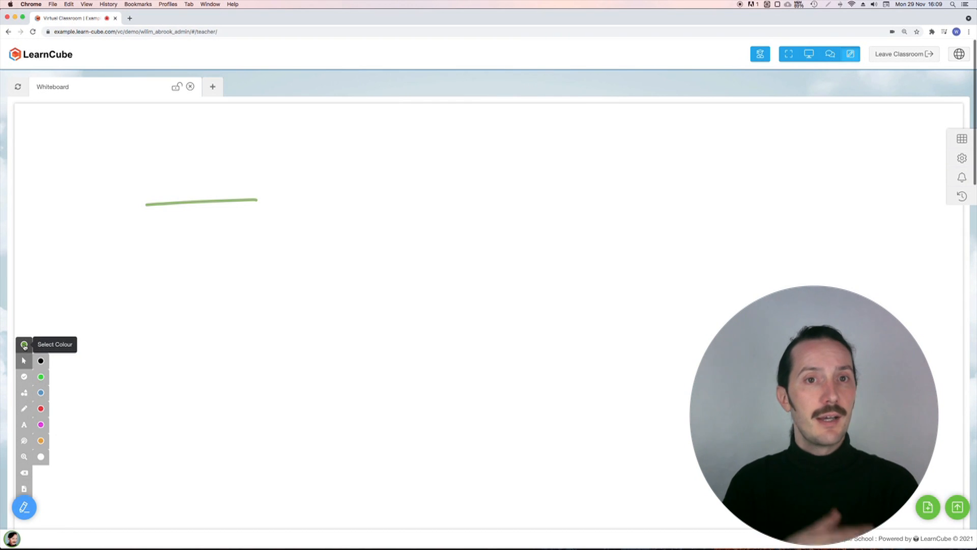
{"action": "left_click", "coordinate": [41, 392]}
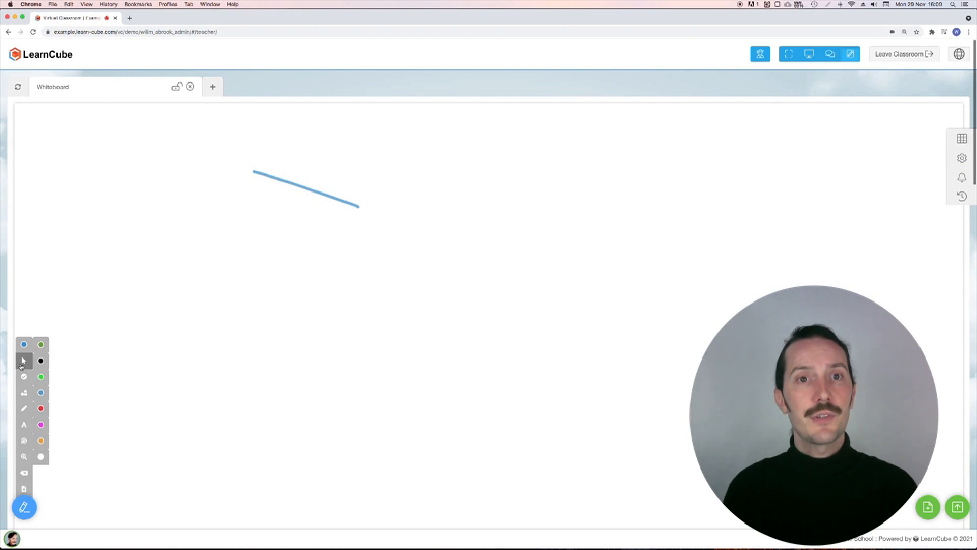
Step: Undo the blue line from the selection tool group, leaving the board blank
{"action": "left_click", "coordinate": [24, 360]}
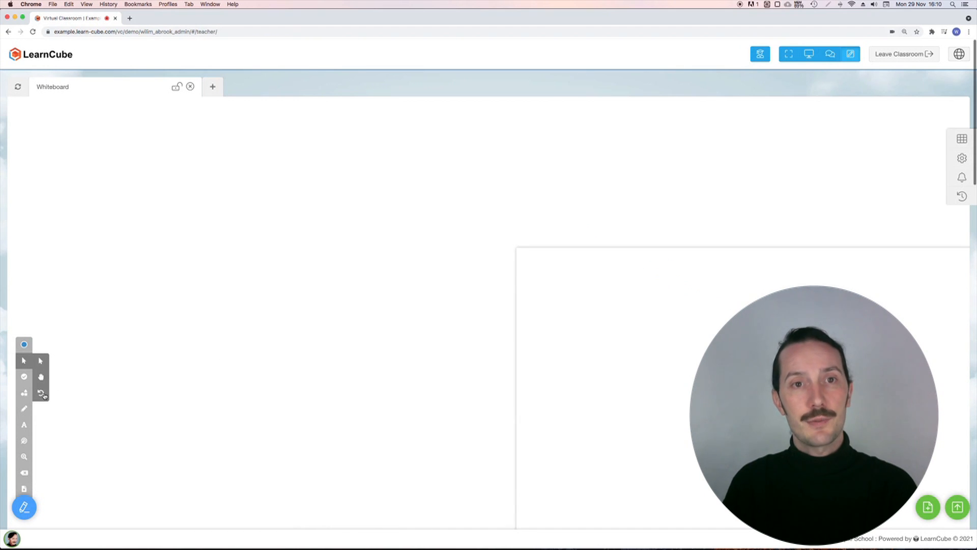
{"action": "left_click_drag", "start_coordinate": [252, 173], "coordinate": [358, 207]}
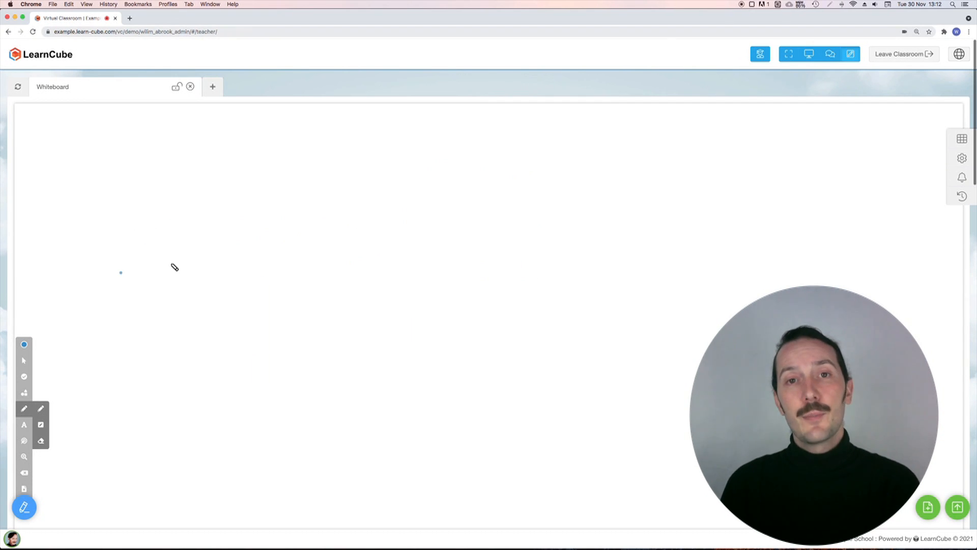
Step: Draw a blue pen line, highlight over it, and open the EN B1.1 exam slides
{"action": "left_click_drag", "start_coordinate": [121, 272], "coordinate": [222, 260]}
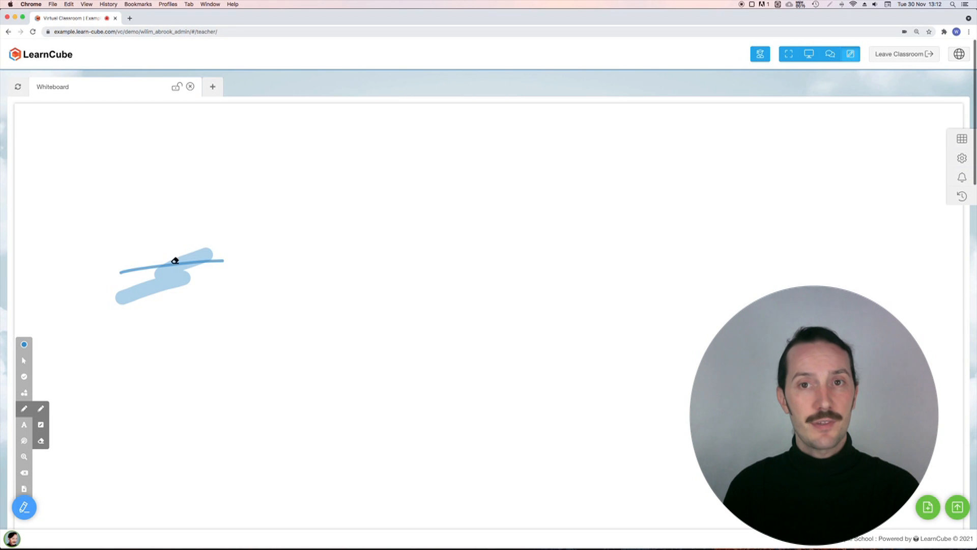
{"action": "left_click_drag", "start_coordinate": [176, 261], "coordinate": [186, 287]}
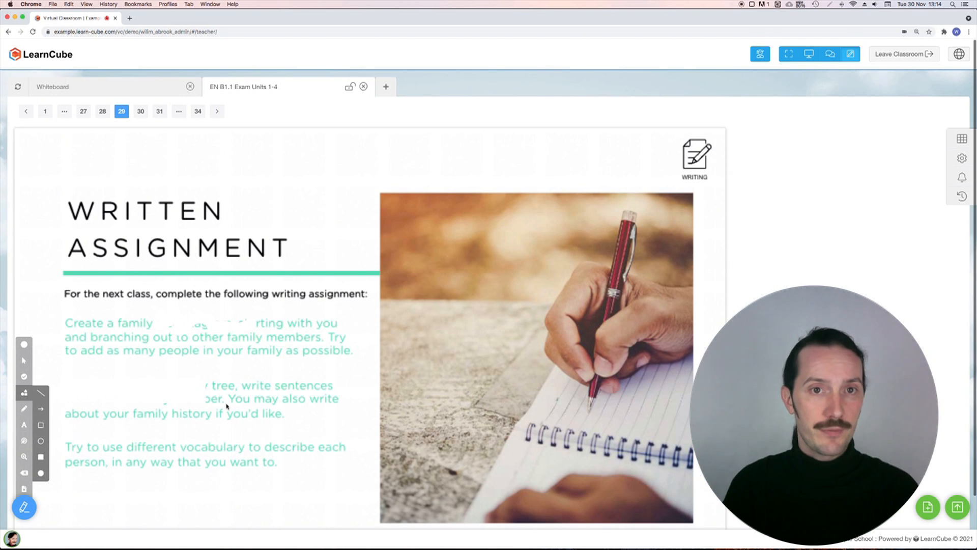
{"action": "left_click", "coordinate": [363, 86]}
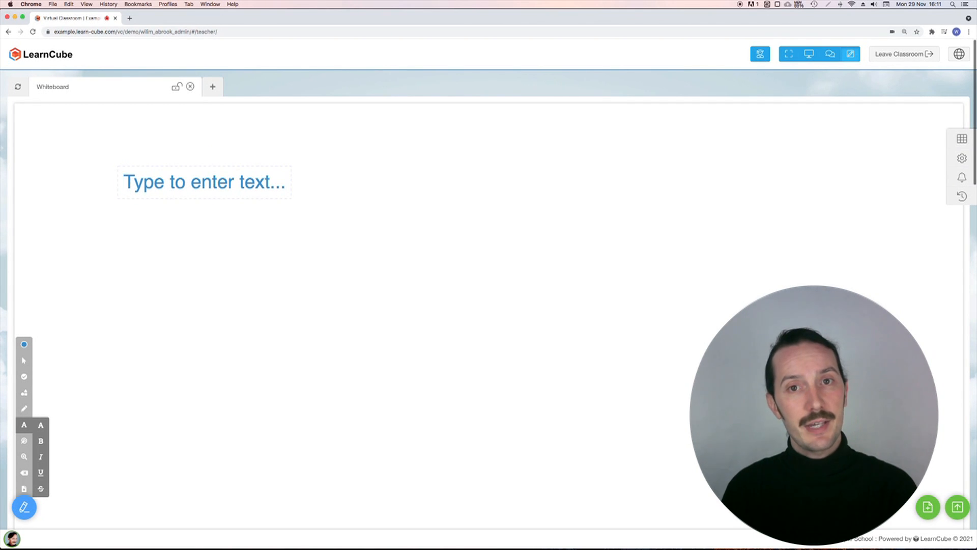
Step: Add the word 'Text' styled bold, italic, underlined and struck through
{"action": "type", "text": "Text"}
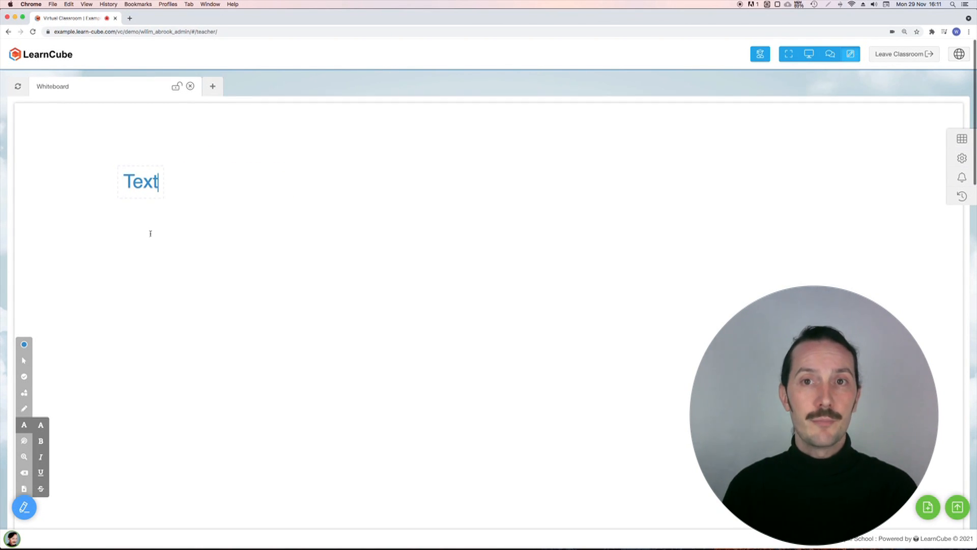
{"action": "left_click", "coordinate": [40, 457]}
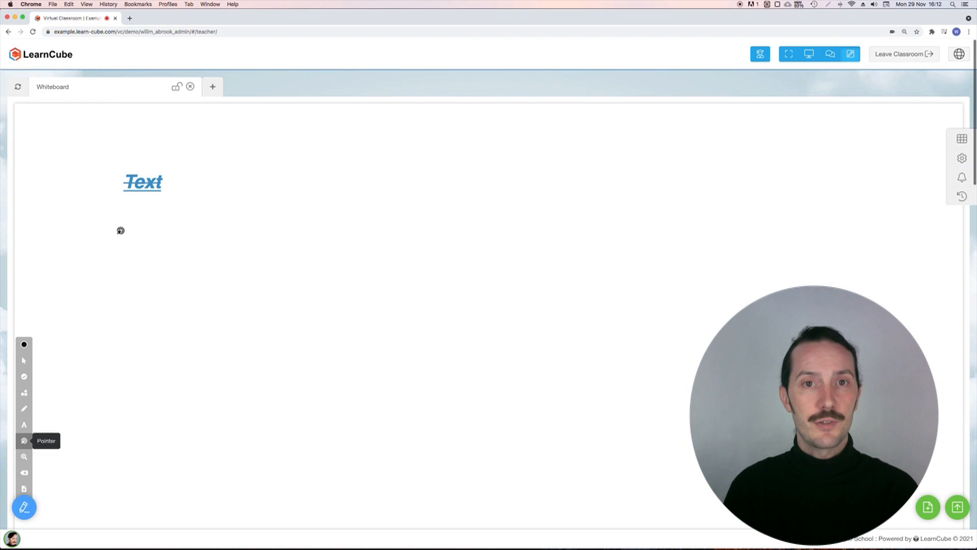
{"action": "mouse_move", "coordinate": [250, 199]}
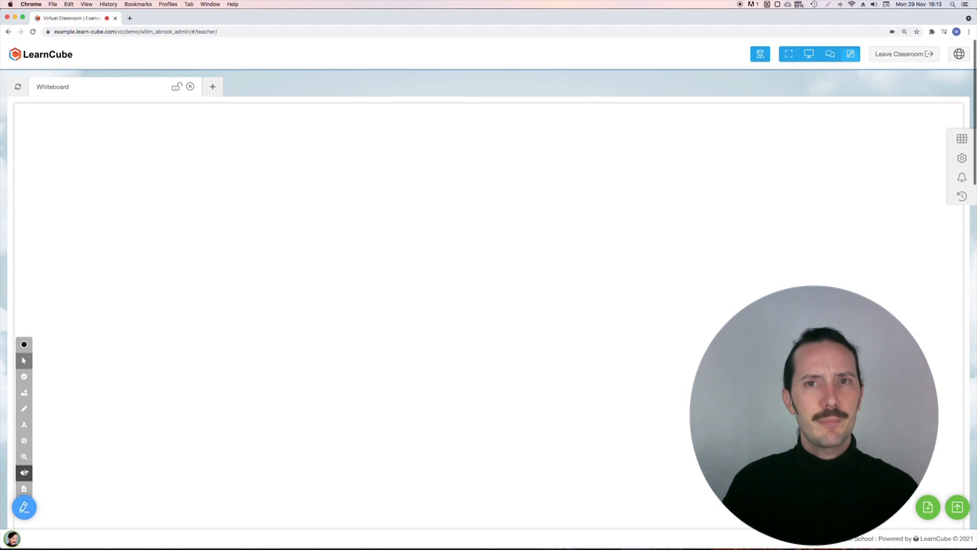
Step: Draw a black line under the text, then clear all annotations and confirm
{"action": "left_click_drag", "start_coordinate": [86, 273], "coordinate": [261, 261]}
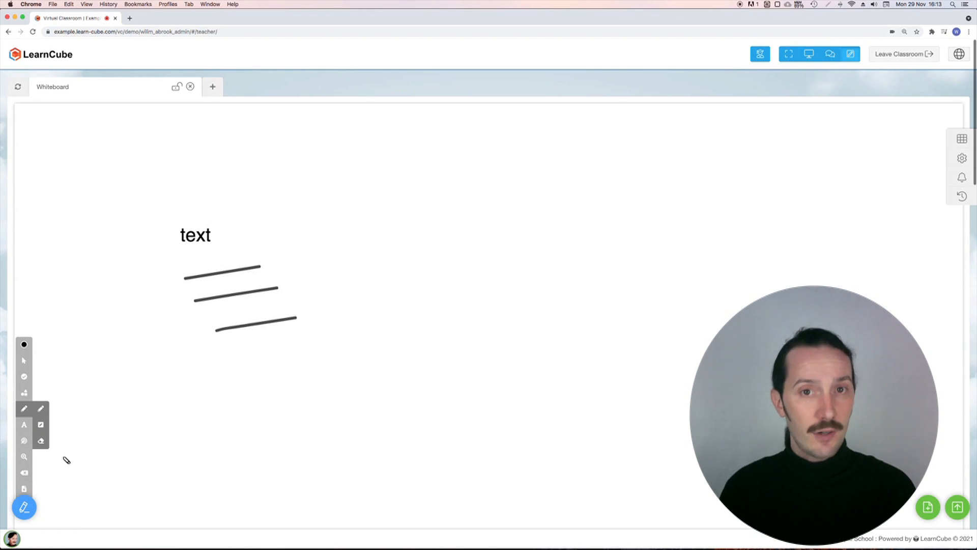
{"action": "left_click", "coordinate": [24, 488]}
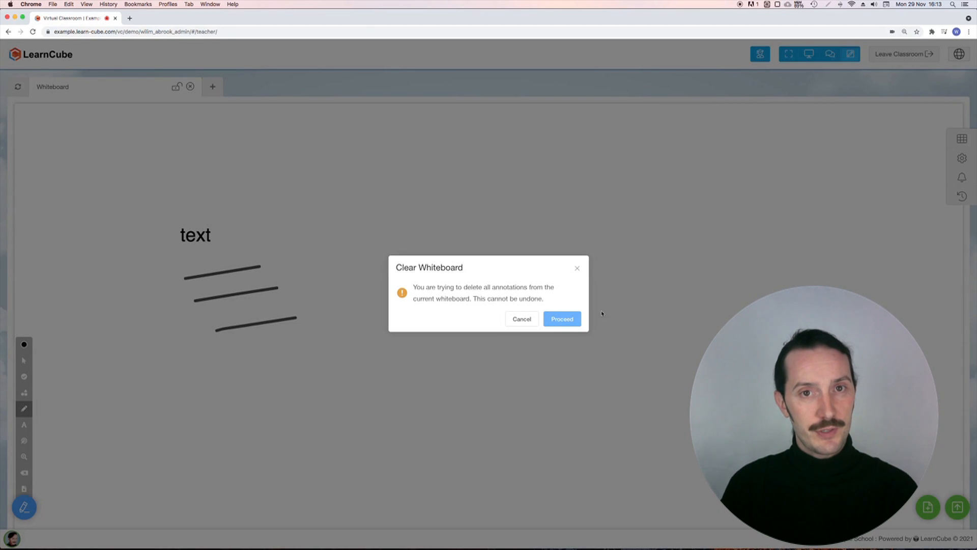
{"action": "left_click", "coordinate": [560, 318]}
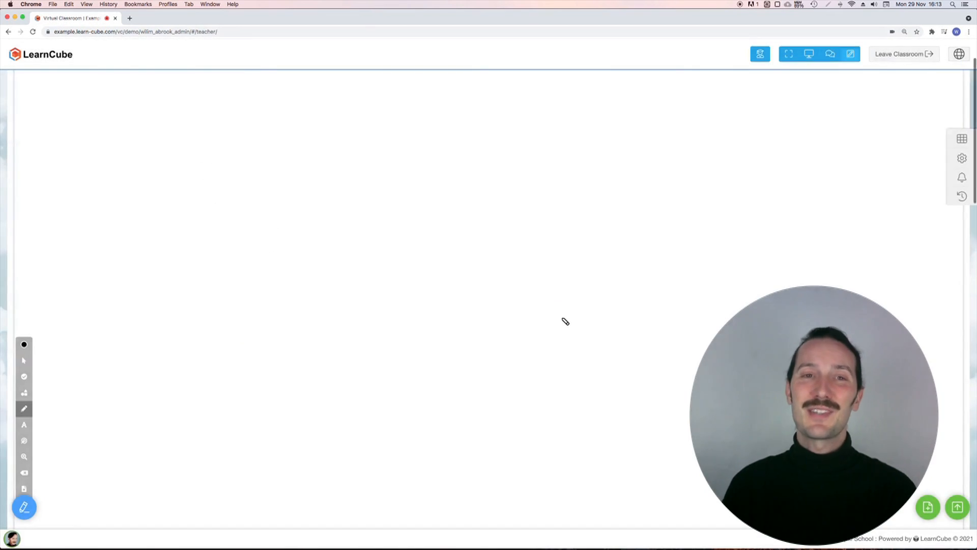